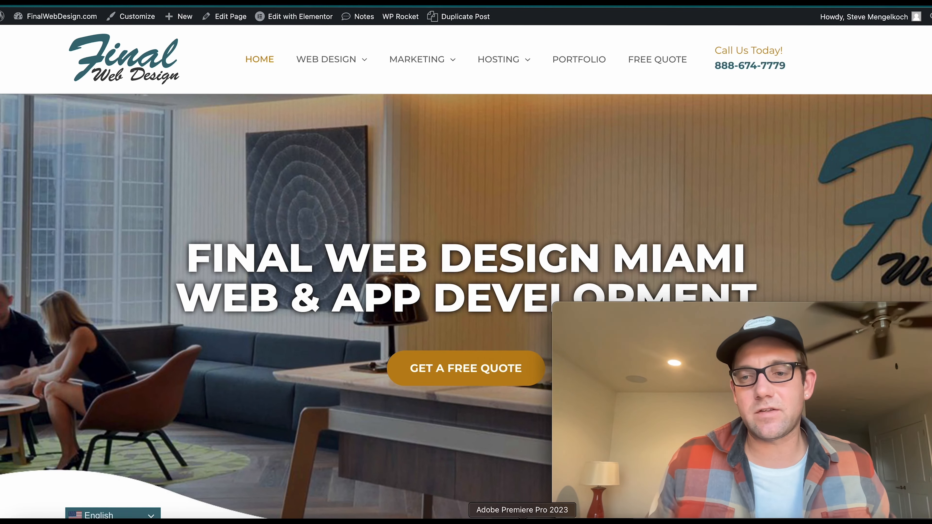
# Browse the current page, then go to the Web Design services page from the site menu.
pyautogui.scroll(-3)
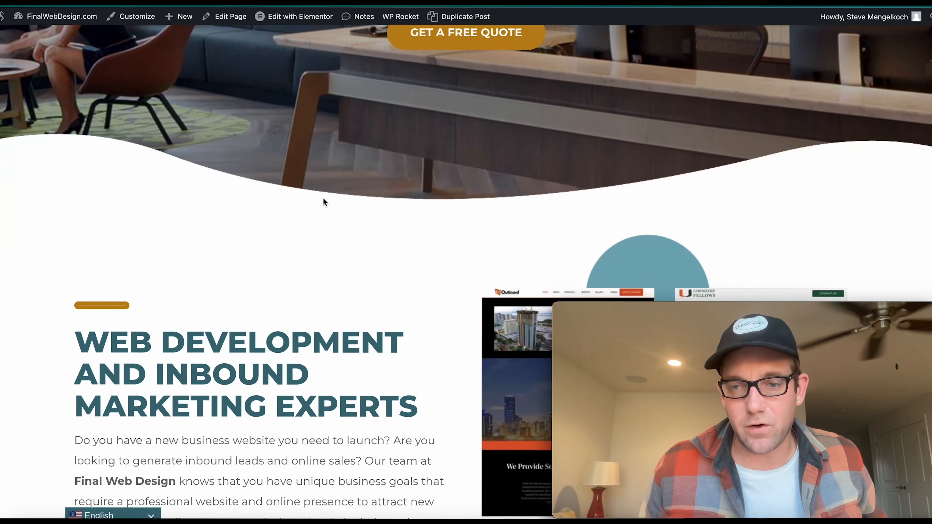
pyautogui.scroll(3)
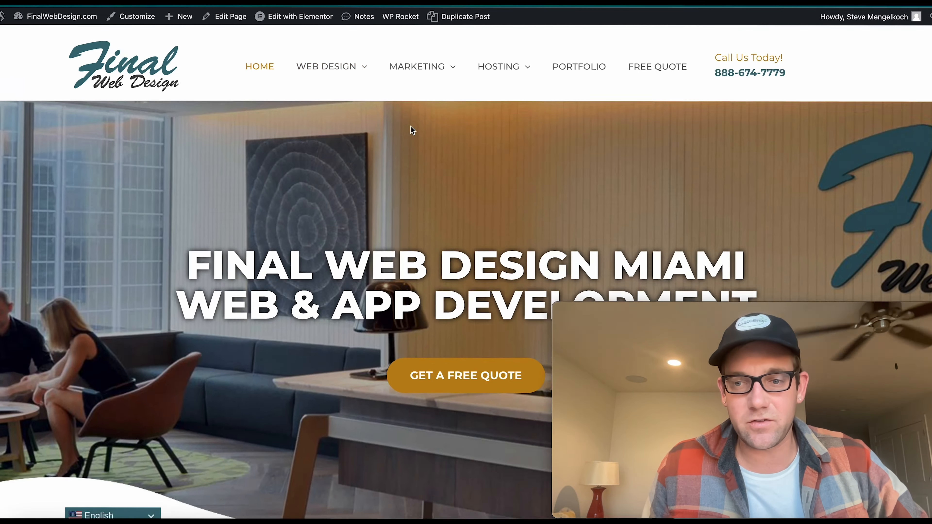
pyautogui.scroll(-3)
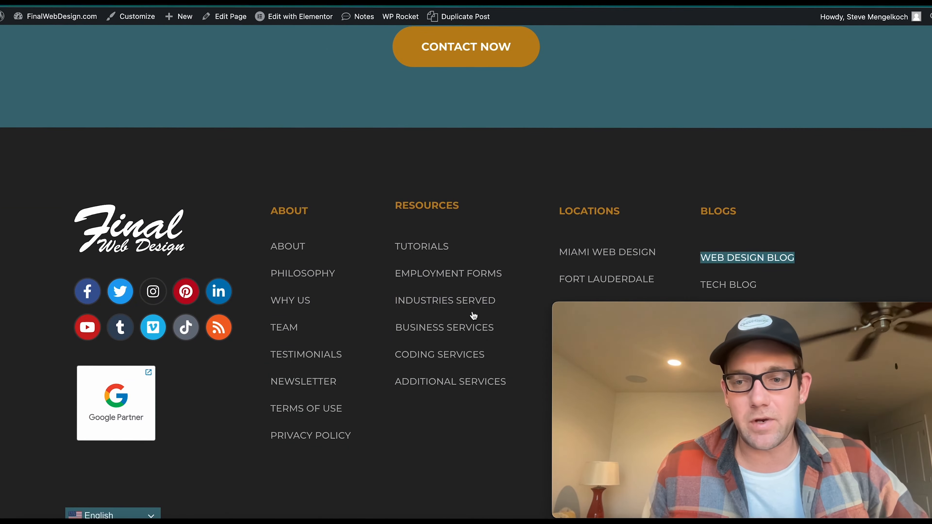
pyautogui.moveTo(432, 300)
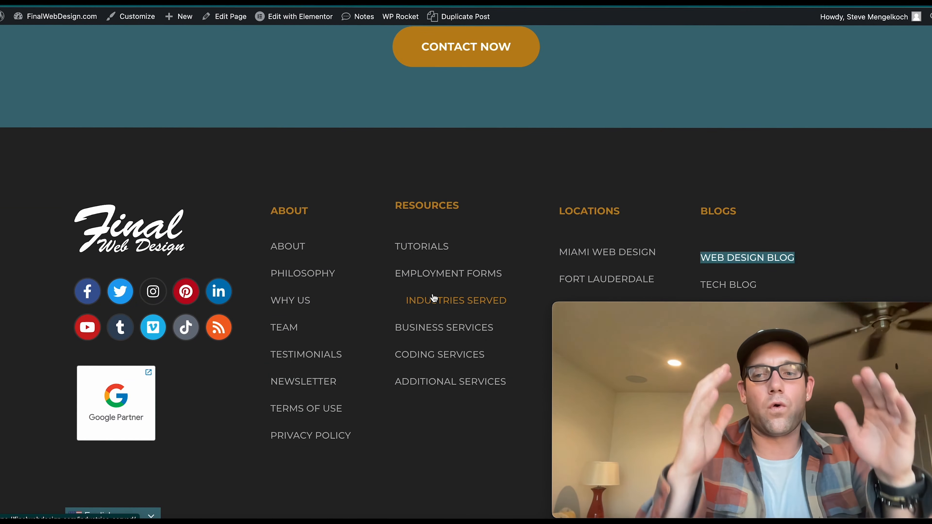
pyautogui.scroll(3)
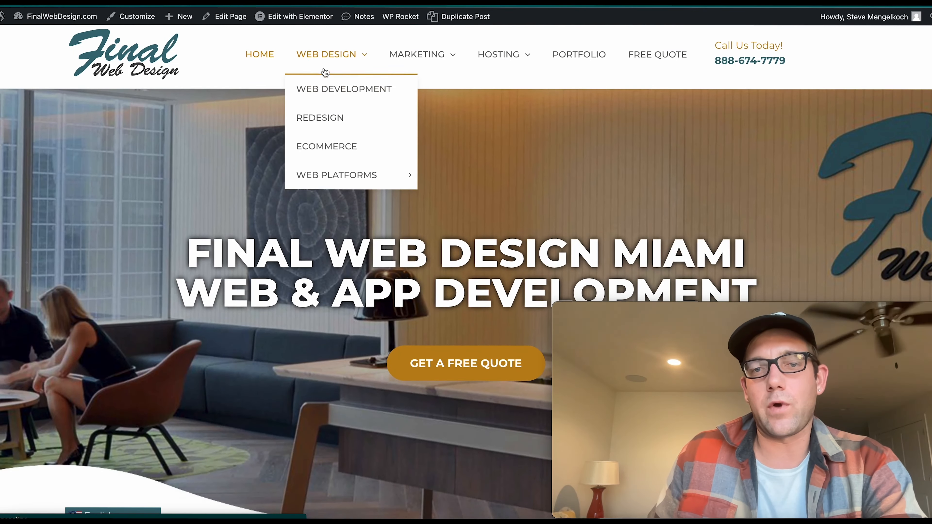
pyautogui.click(325, 54)
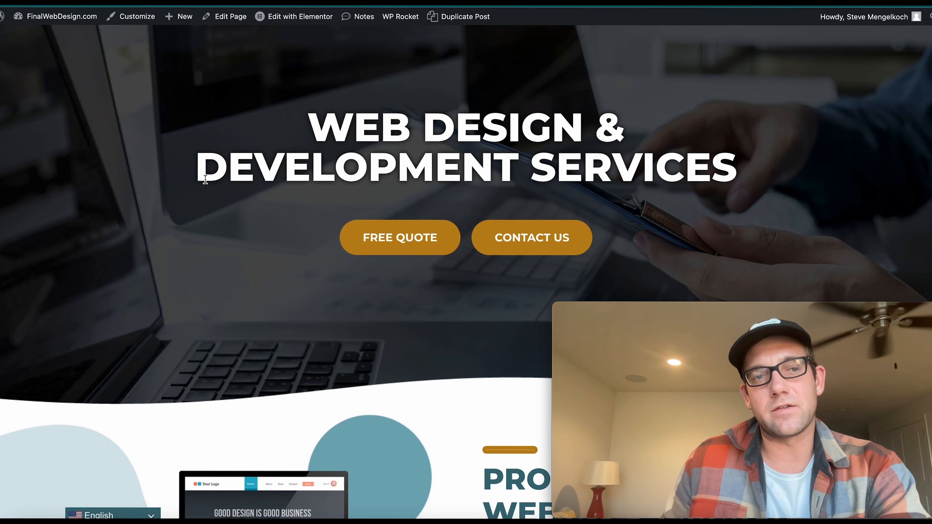
pyautogui.moveTo(286, 82)
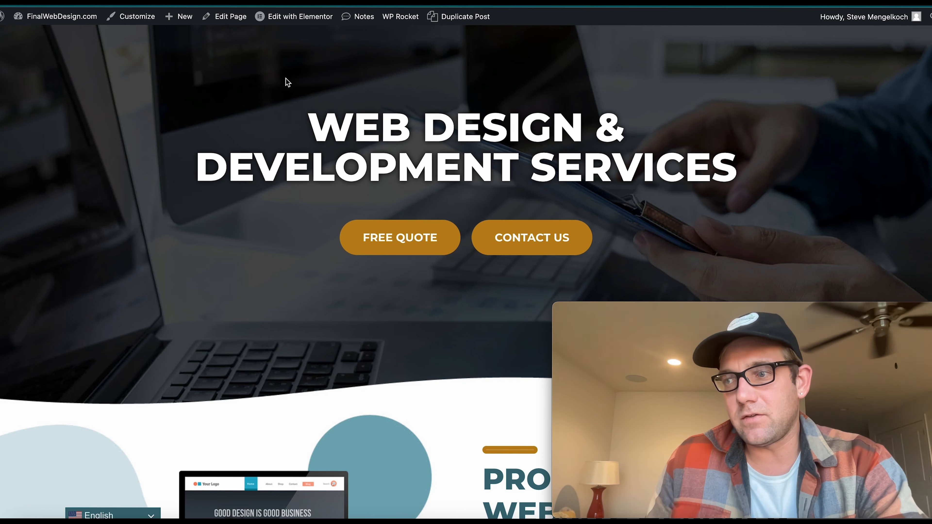
pyautogui.moveTo(263, 93)
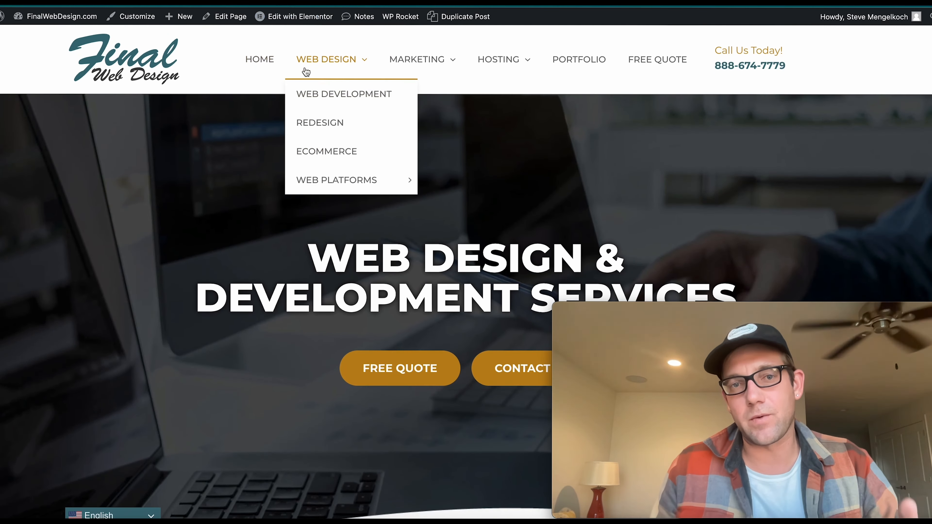
pyautogui.moveTo(351, 132)
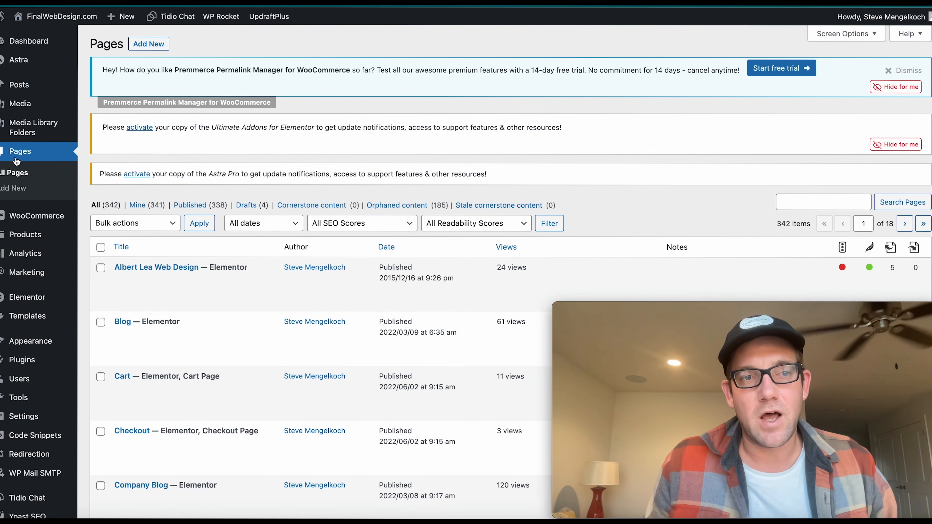
# Look down the Web Design page, then return to the admin list of all pages.
pyautogui.scroll(-3)
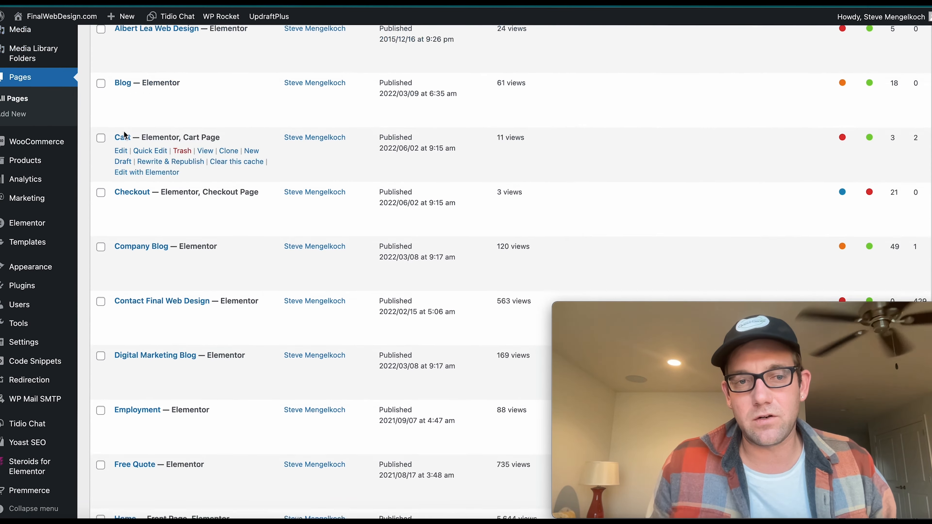
pyautogui.scroll(-3)
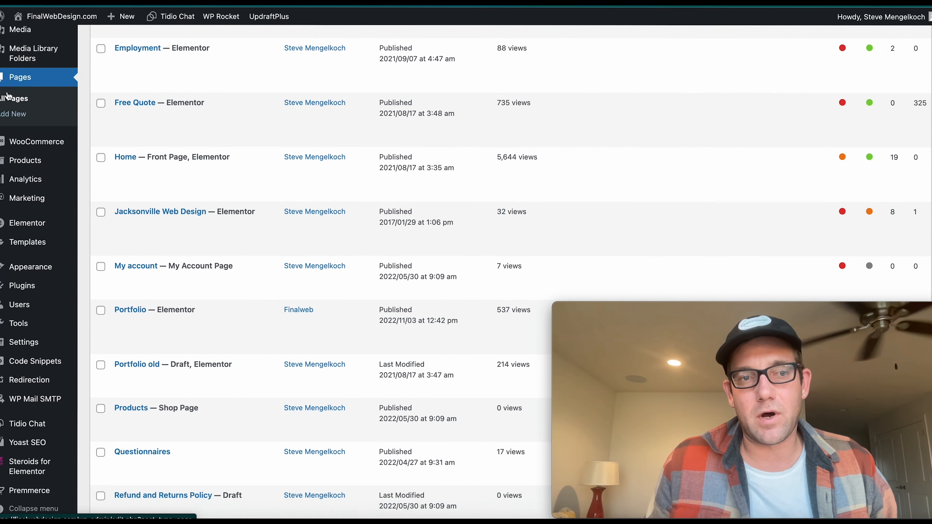
pyautogui.scroll(-3)
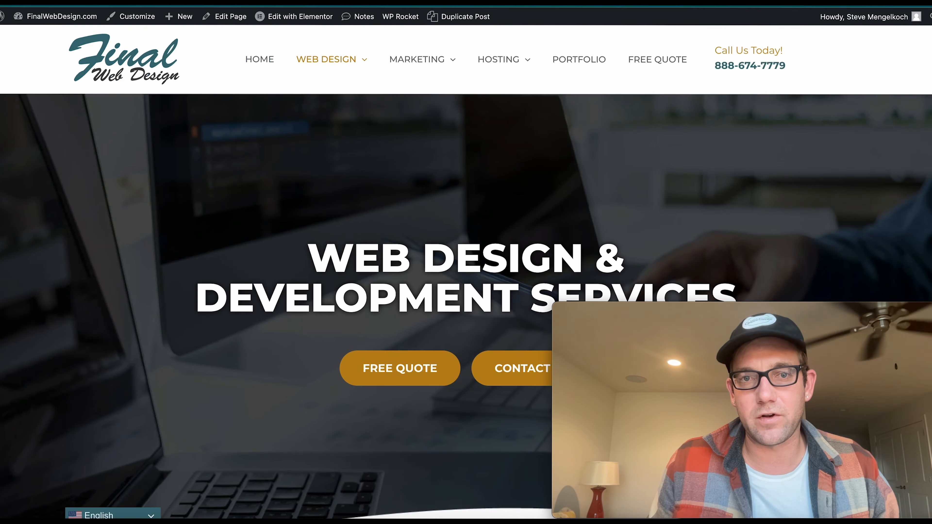
pyautogui.click(416, 59)
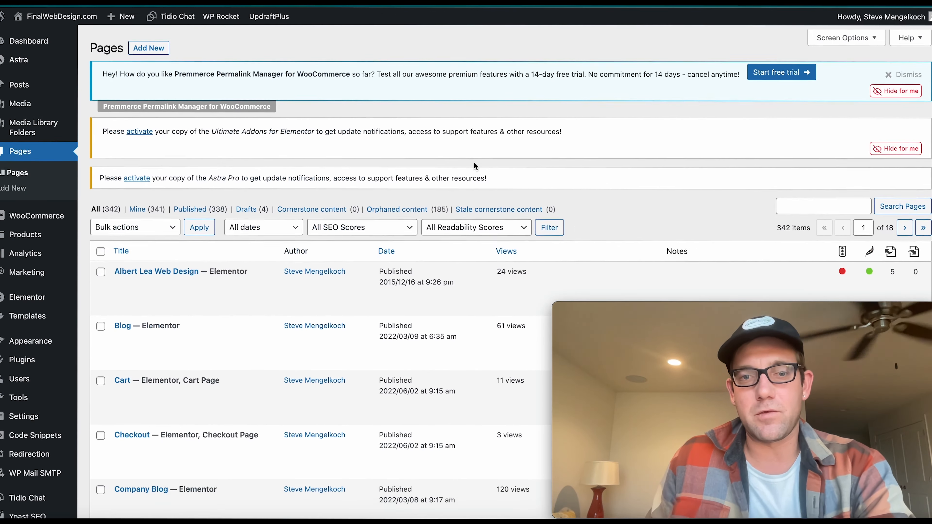
# Search the pages for 'facebook' and open the Facebook Marketing page from the results.
pyautogui.write('fa')
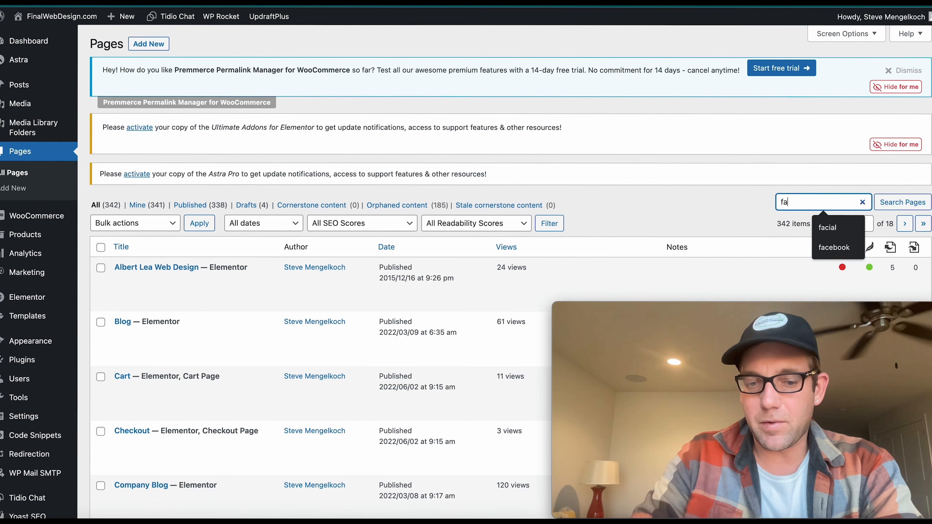
pyautogui.click(833, 247)
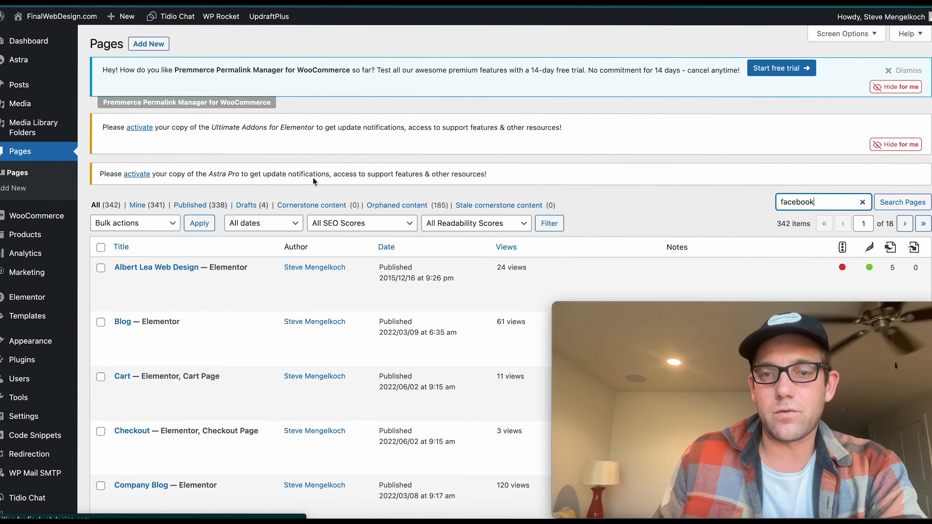
pyautogui.click(900, 202)
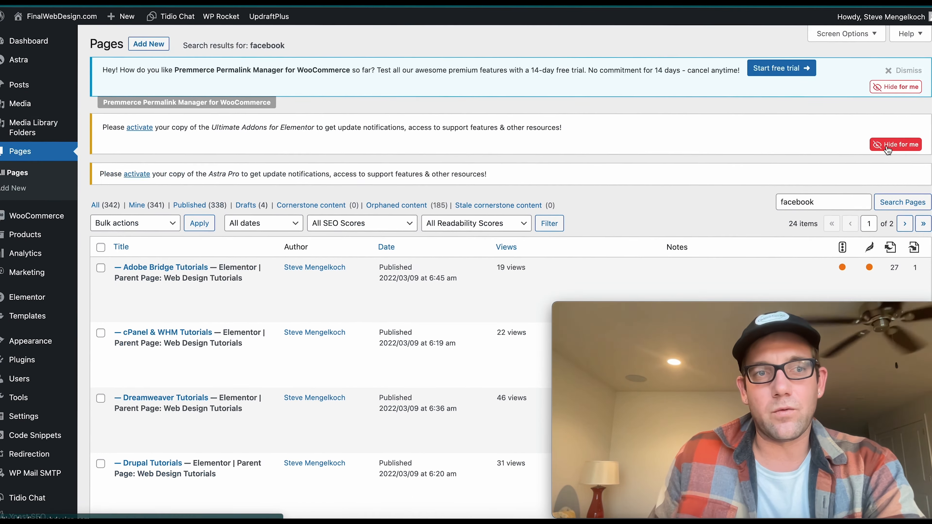
pyautogui.scroll(-3)
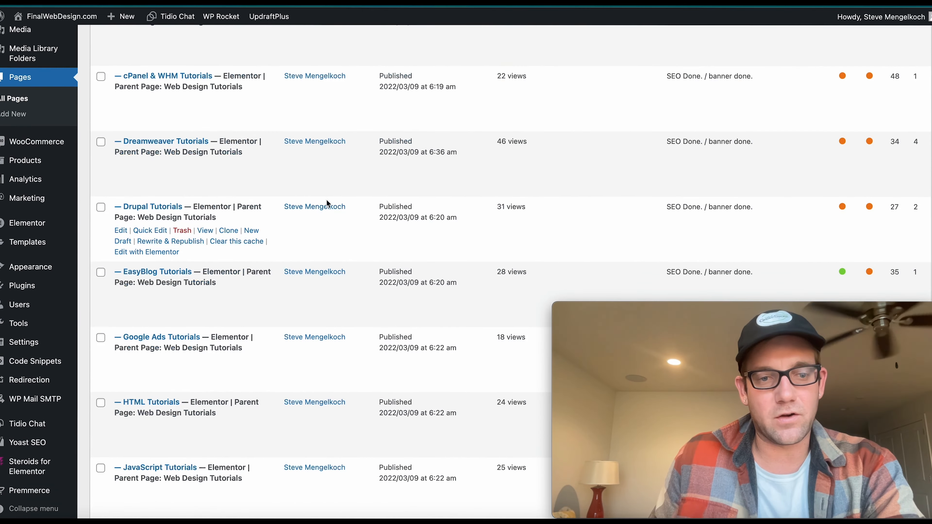
pyautogui.scroll(-3)
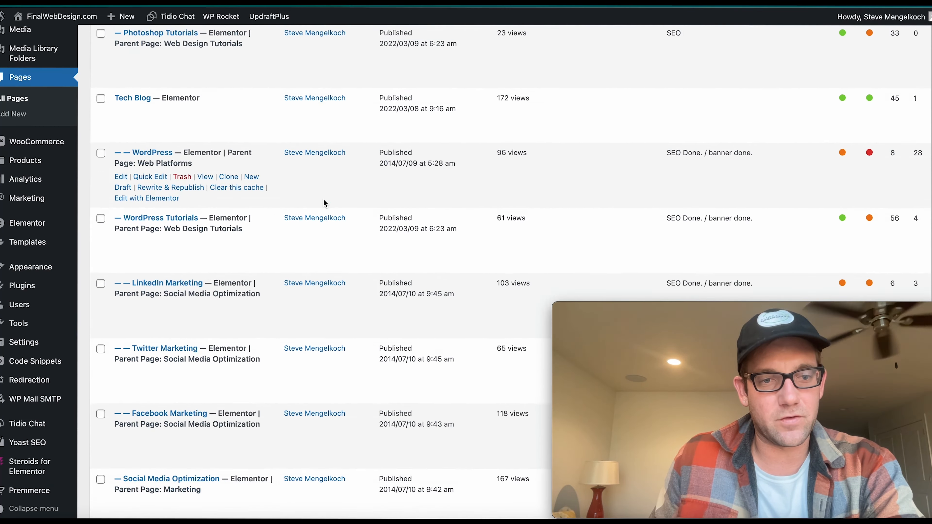
pyautogui.scroll(-3)
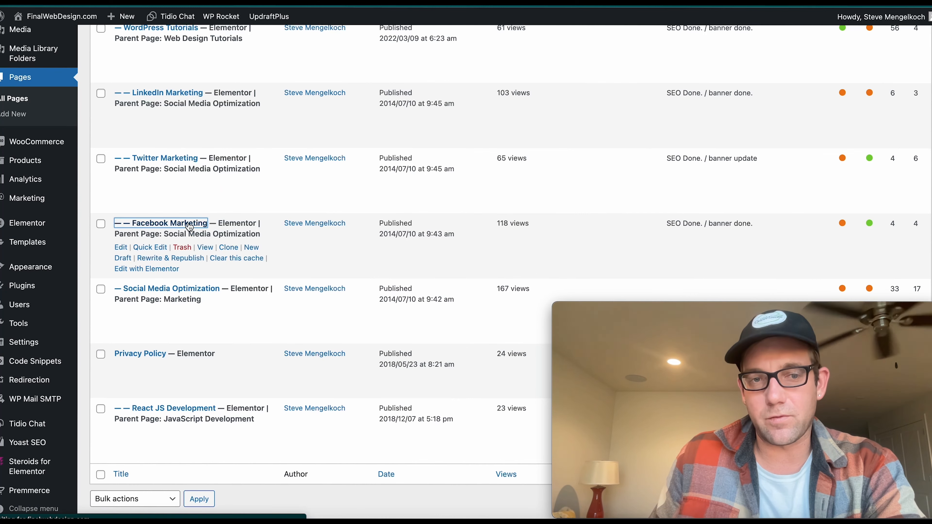
pyautogui.click(120, 247)
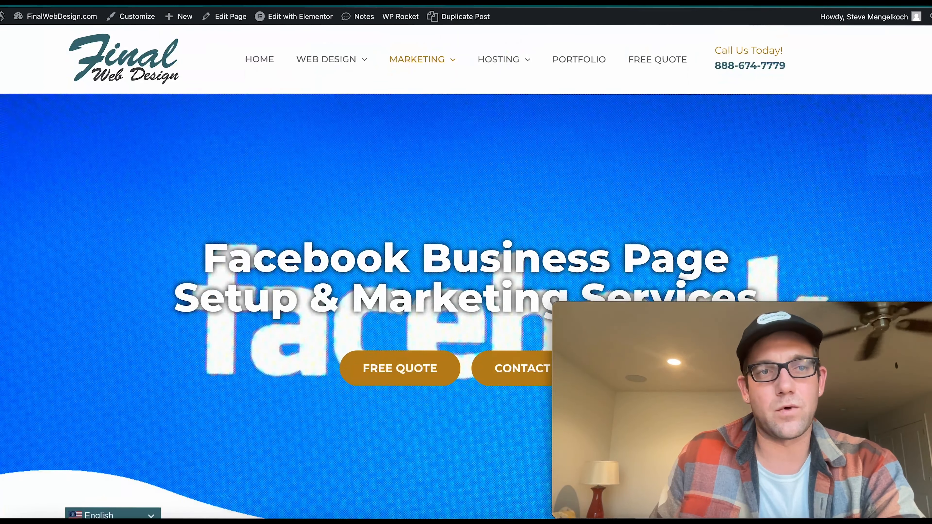
# View the live Facebook Marketing page and scroll down toward its footer Blogs links.
pyautogui.click(299, 16)
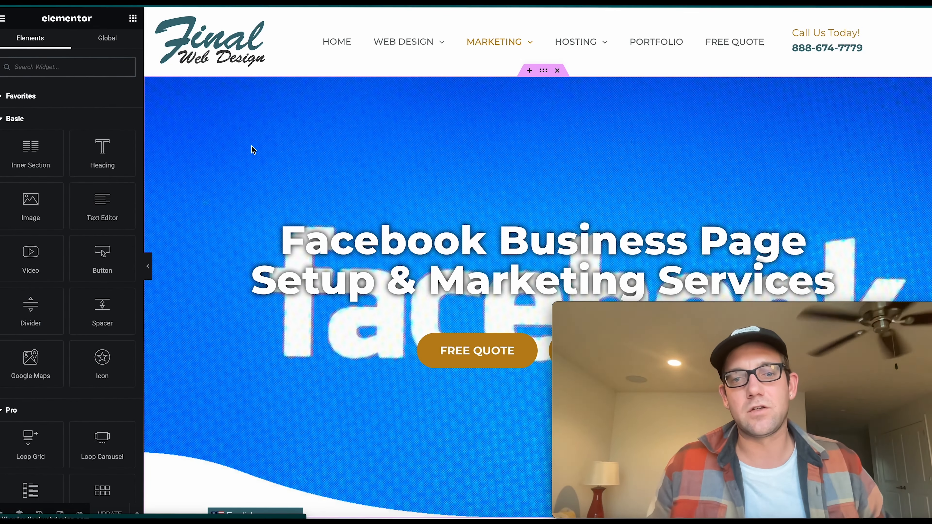
pyautogui.scroll(-3)
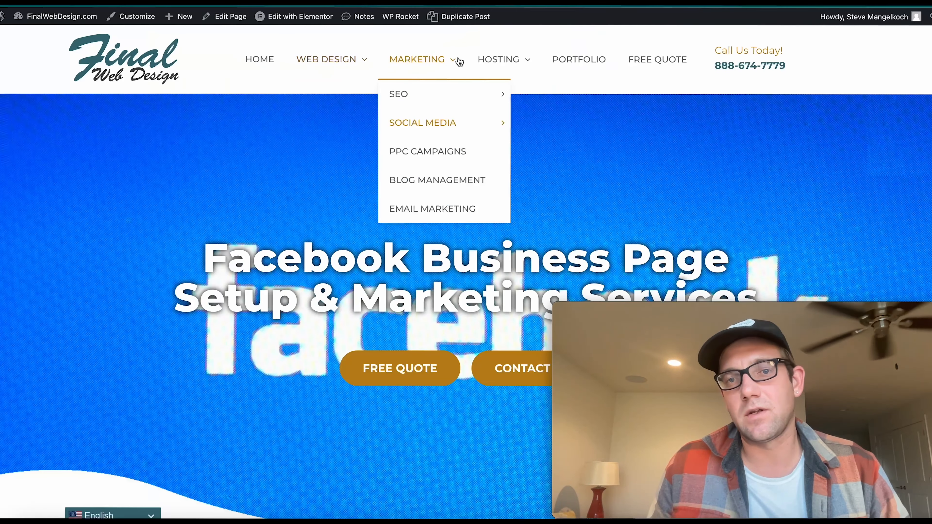
pyautogui.scroll(-3)
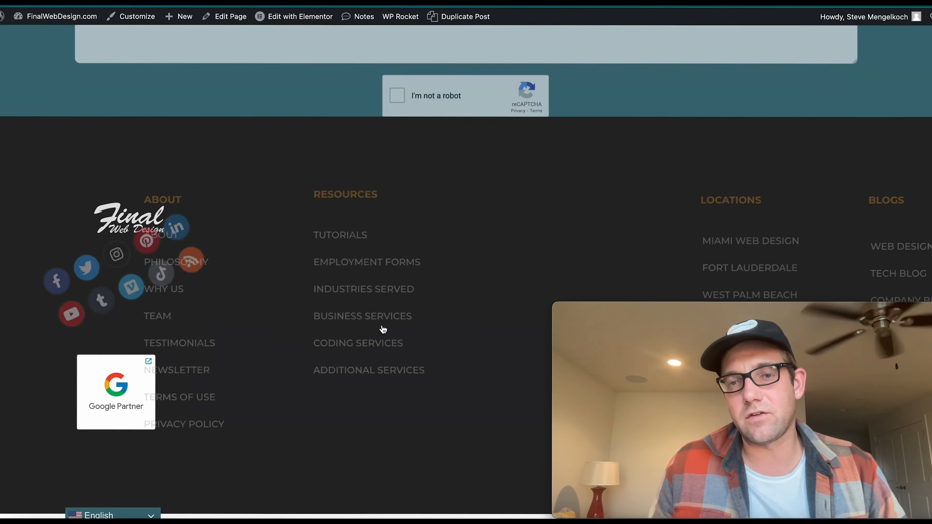
pyautogui.scroll(3)
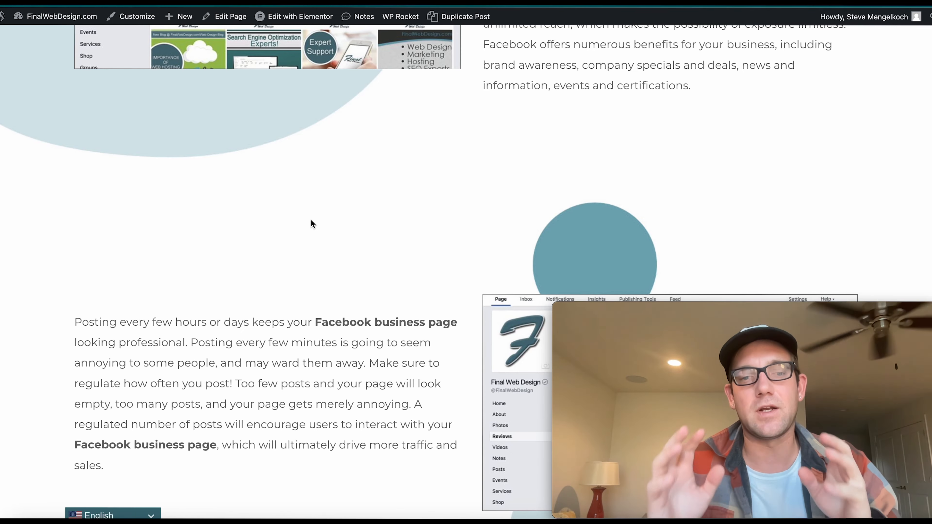
pyautogui.moveTo(332, 151)
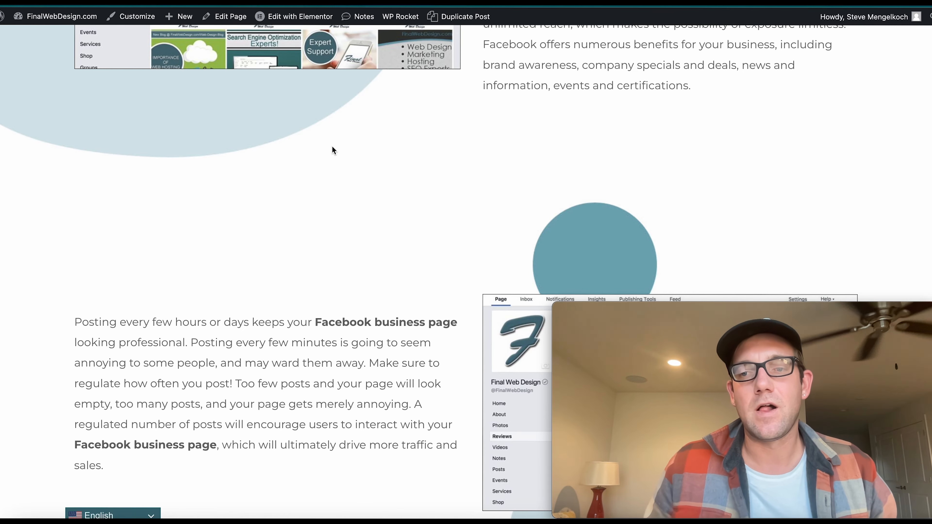
pyautogui.scroll(-3)
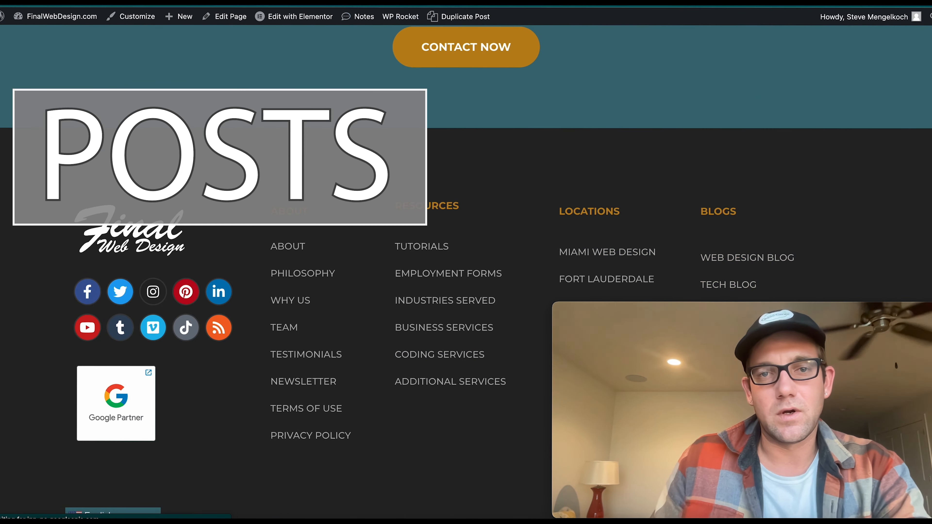
# Open the Tech Blog from the footer and look through its post previews and pagination.
pyautogui.click(320, 16)
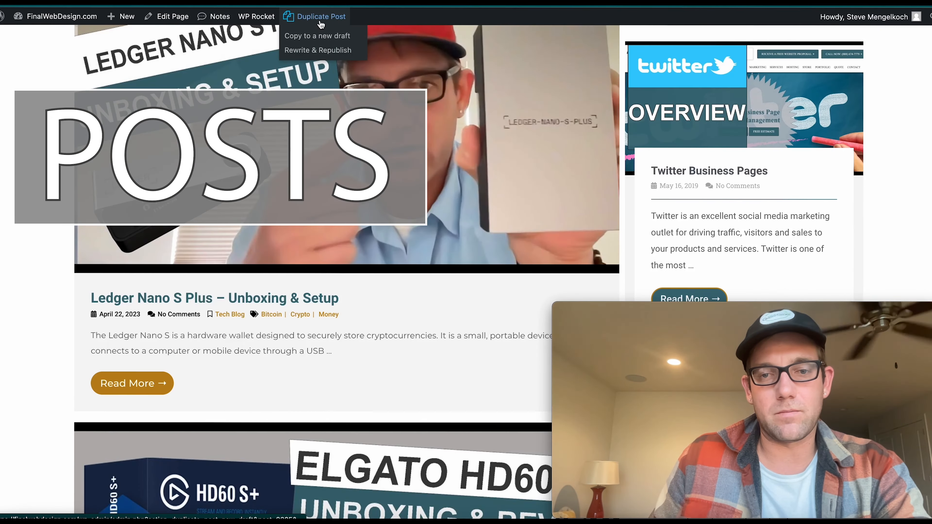
pyautogui.scroll(-3)
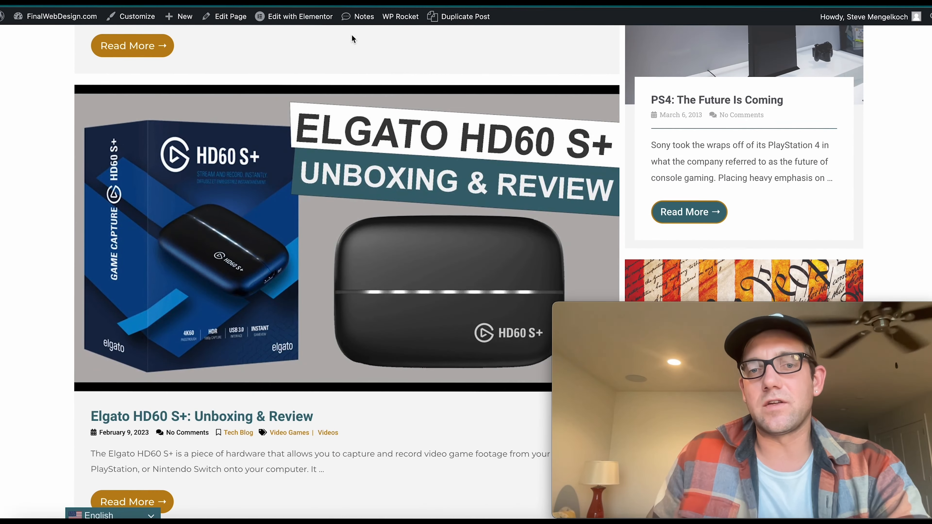
pyautogui.scroll(-3)
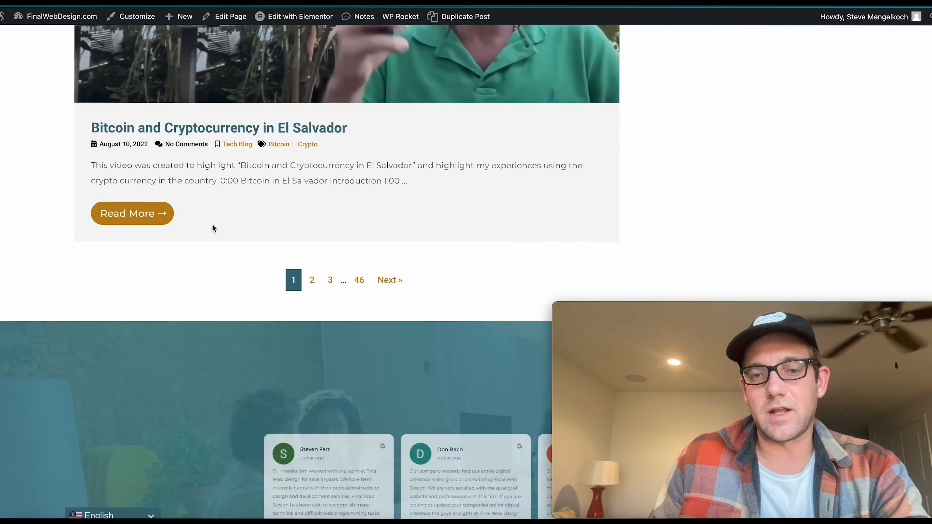
pyautogui.scroll(3)
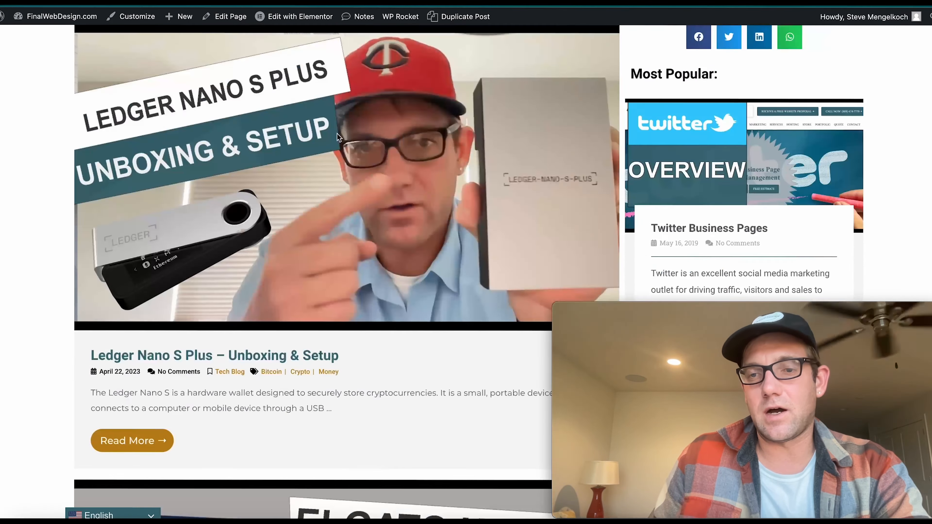
pyautogui.scroll(-3)
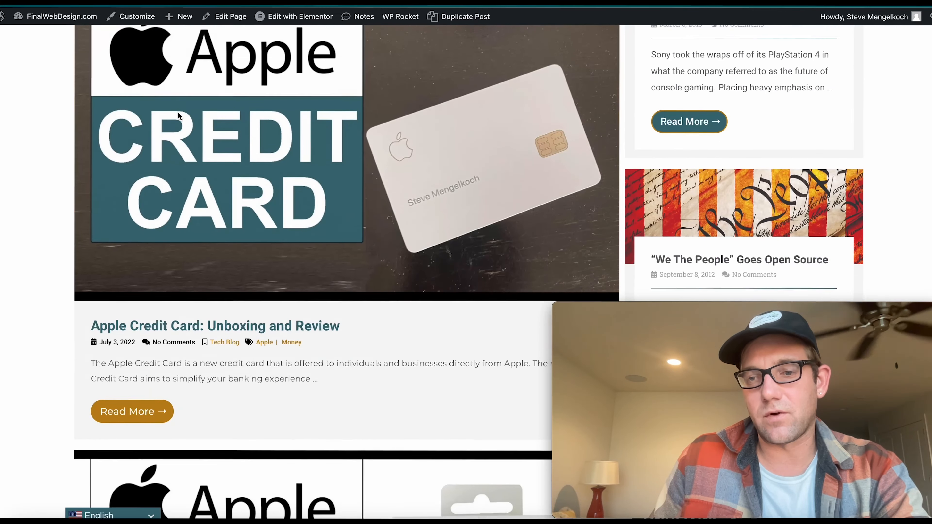
pyautogui.scroll(3)
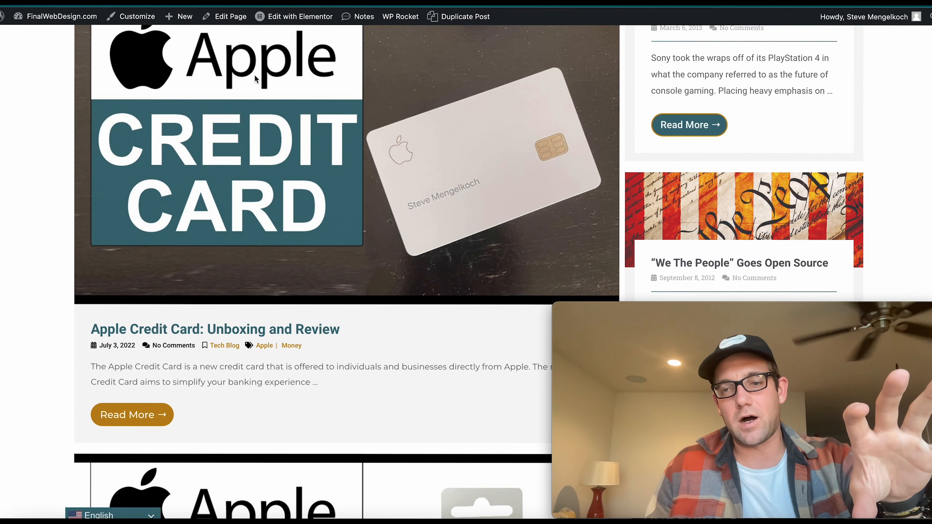
# Reload the Tech Blog listing and scroll all the way down to the footer's blog links.
pyautogui.click(300, 16)
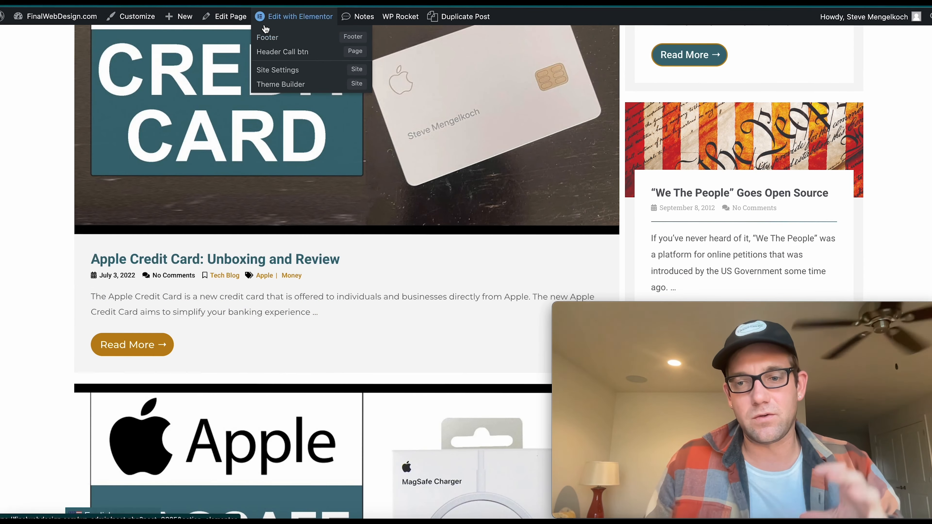
pyautogui.scroll(-3)
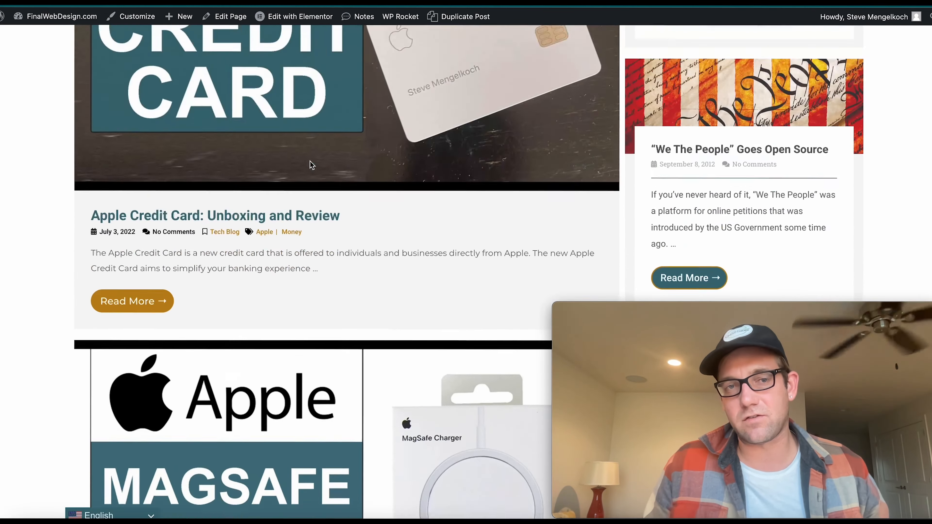
pyautogui.scroll(-3)
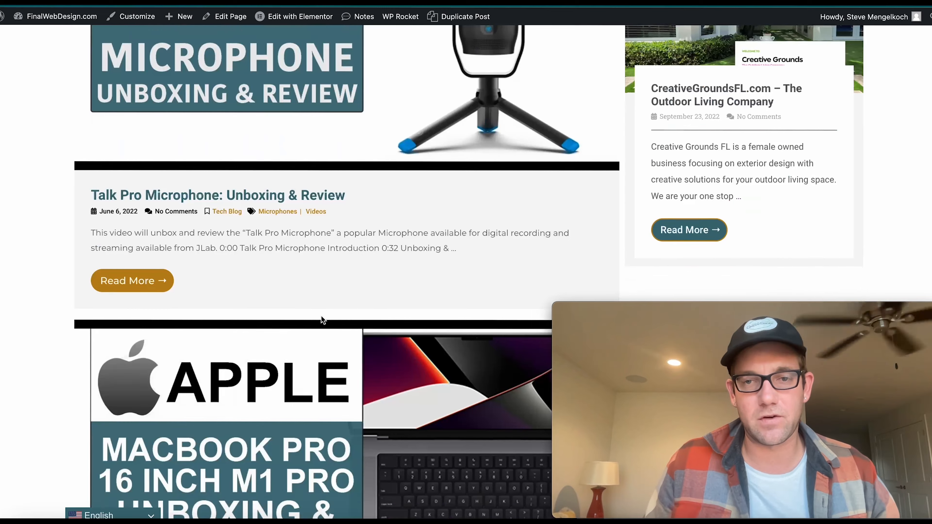
pyautogui.scroll(-3)
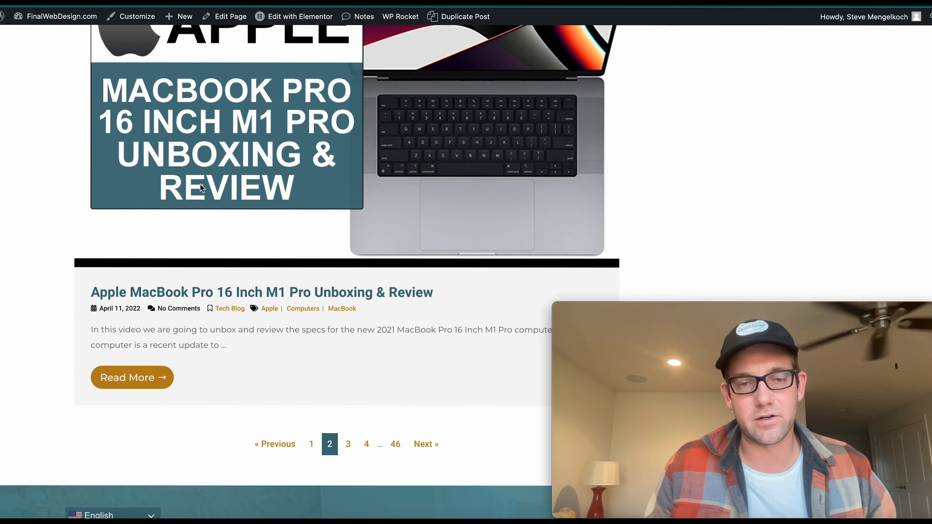
pyautogui.scroll(-3)
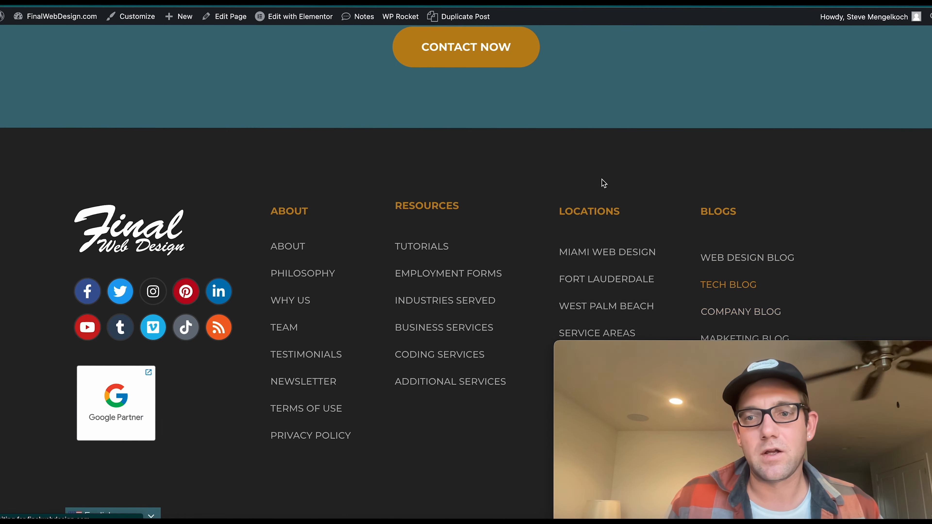
# Open the Company Blog listing showing the SFloridaGold.com post first, then return to the admin.
pyautogui.click(741, 312)
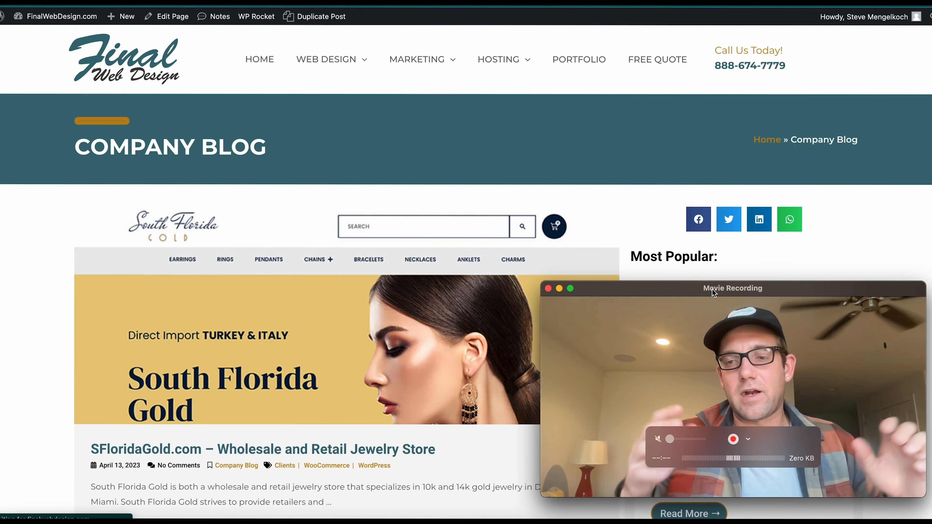
pyautogui.scroll(-3)
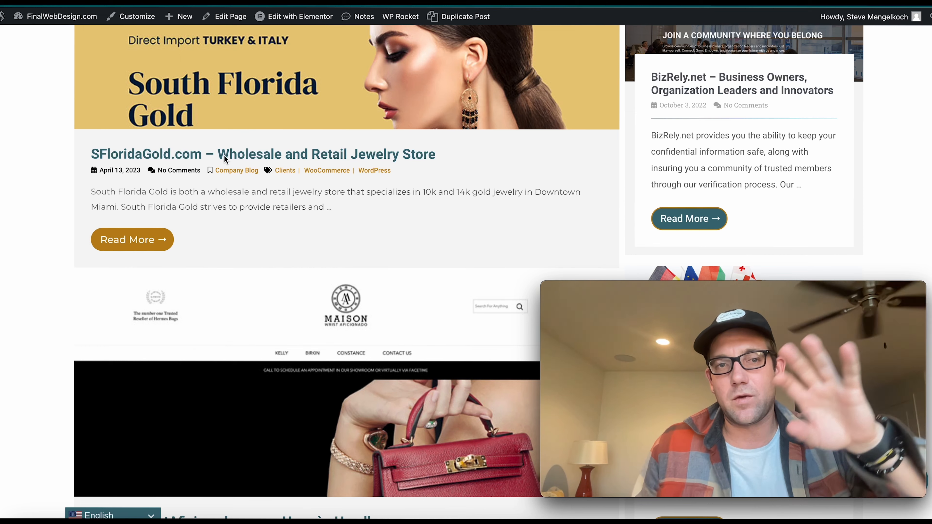
pyautogui.moveTo(138, 98)
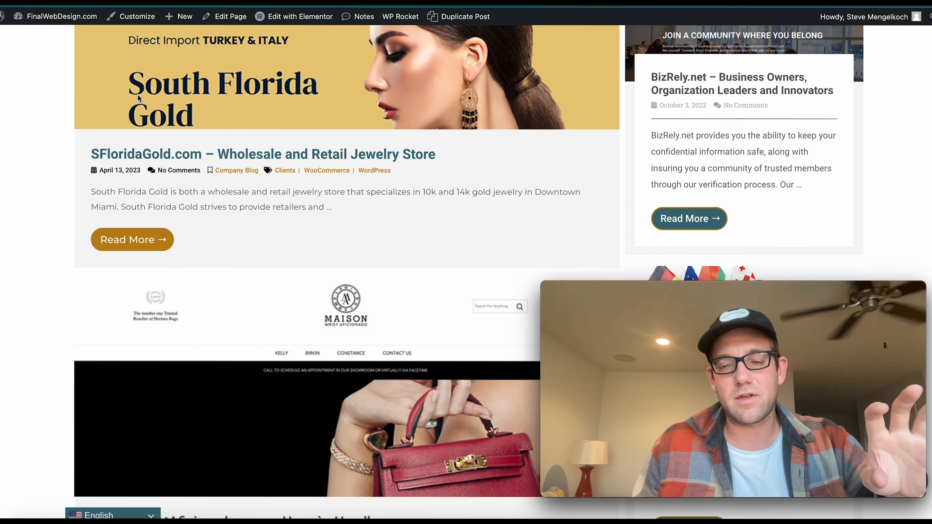
pyautogui.click(299, 16)
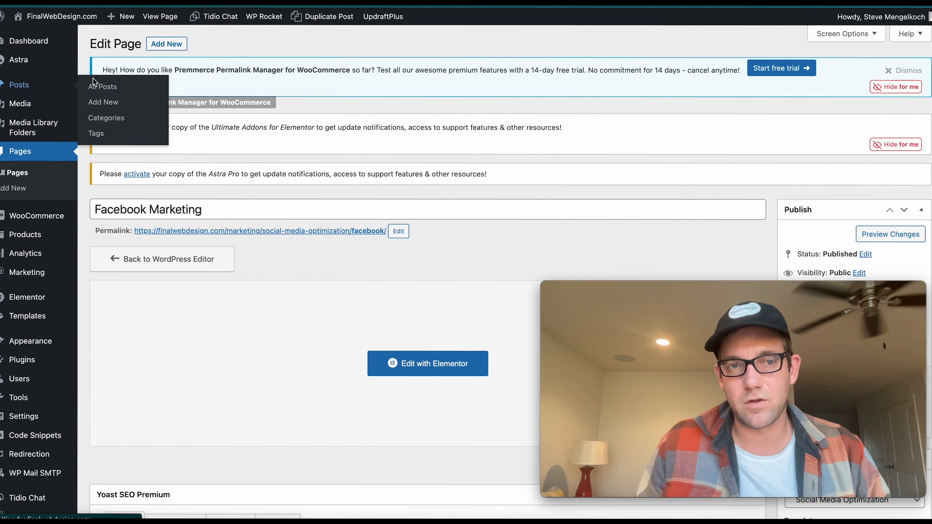
pyautogui.moveTo(247, 91)
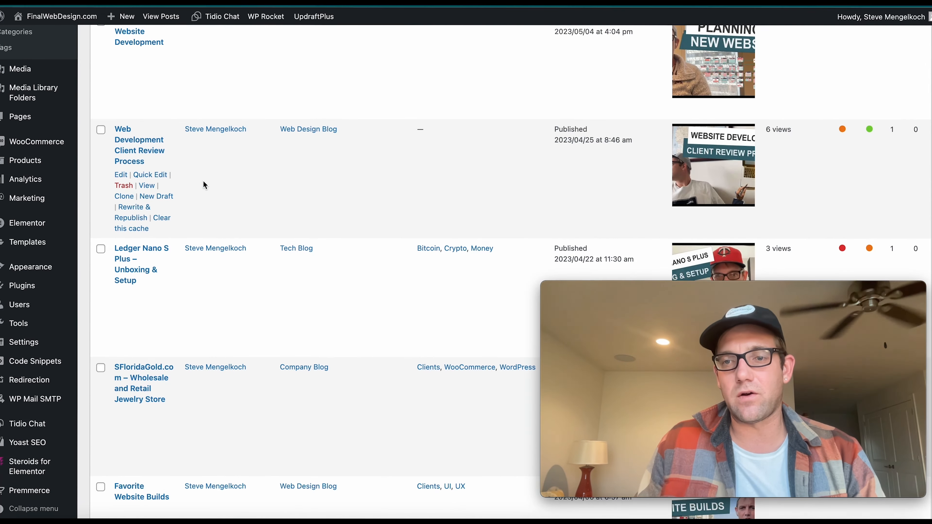
# From All Posts, open the SFloridaGold.com jewelry store post in the editor and view its HTML content.
pyautogui.scroll(-3)
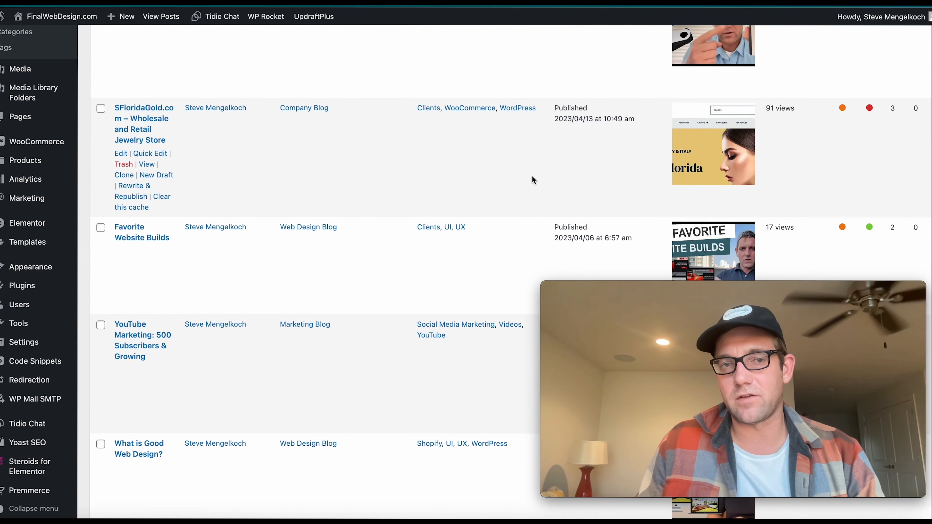
pyautogui.moveTo(123, 121)
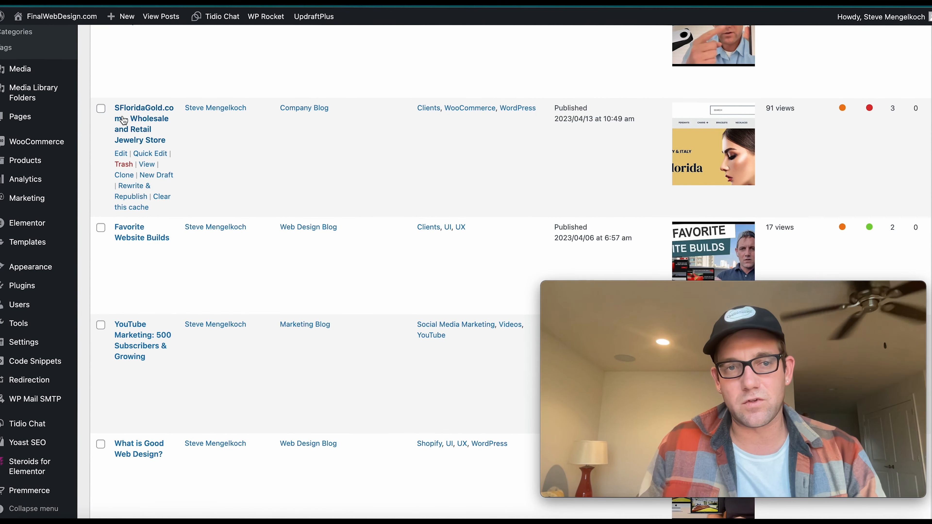
pyautogui.click(147, 165)
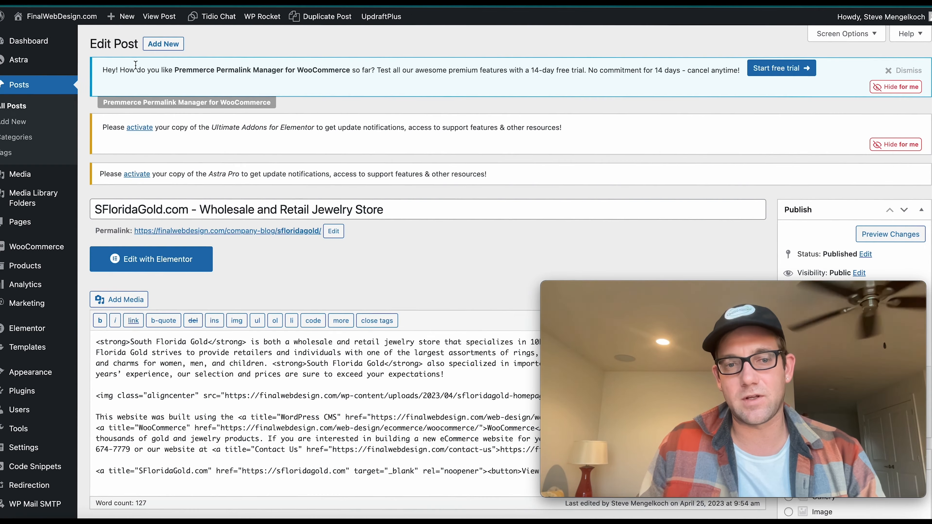
pyautogui.scroll(-3)
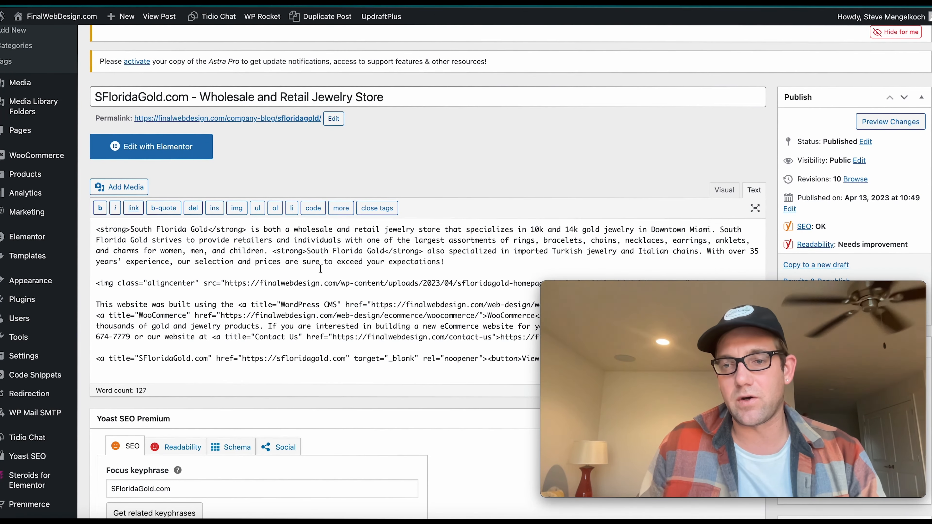